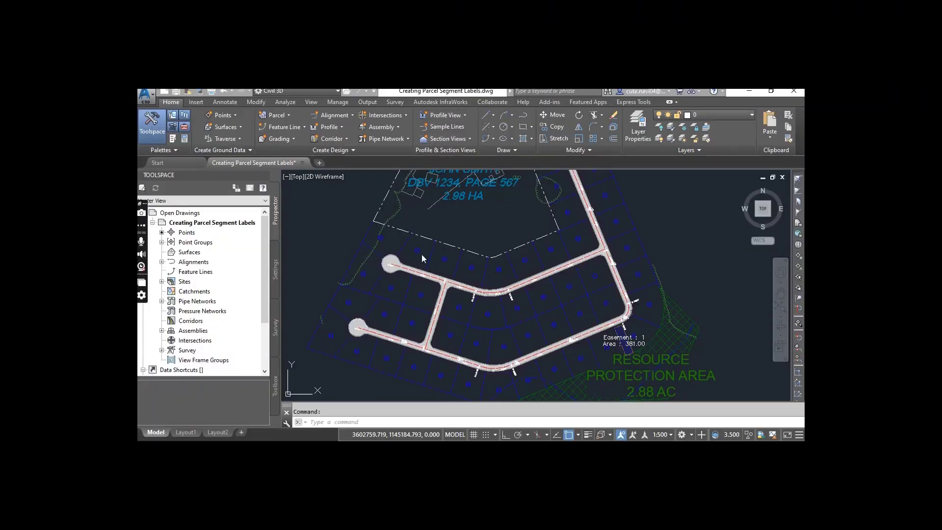
pyautogui.moveTo(336, 240)
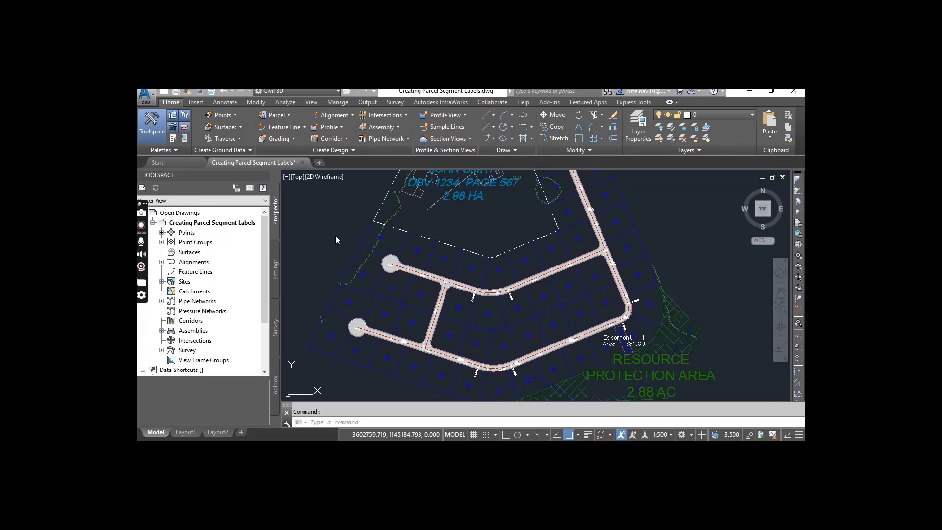
pyautogui.moveTo(360, 237)
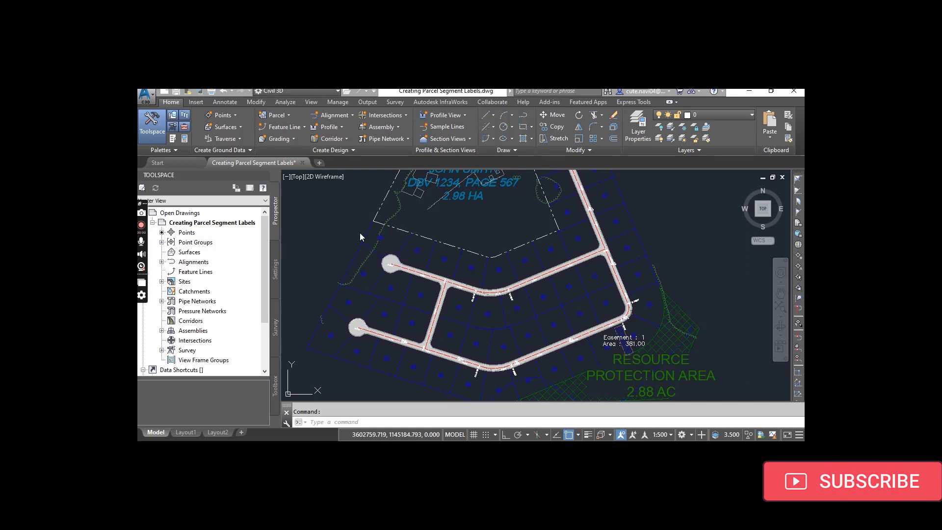
pyautogui.moveTo(427, 275)
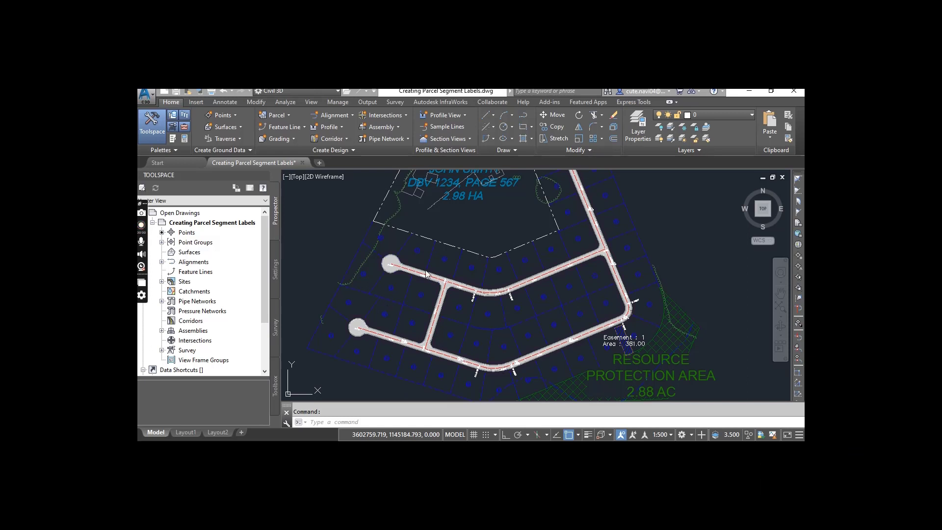
pyautogui.moveTo(534, 266)
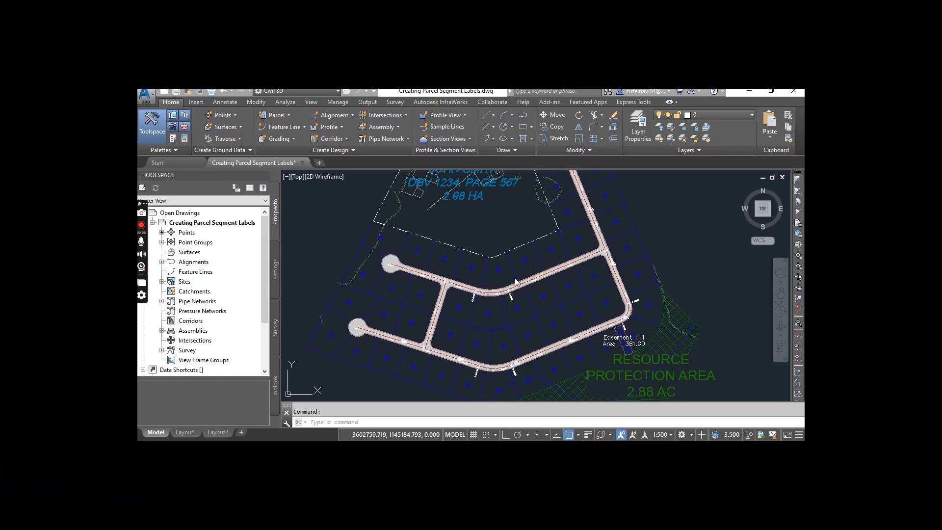
pyautogui.moveTo(551, 323)
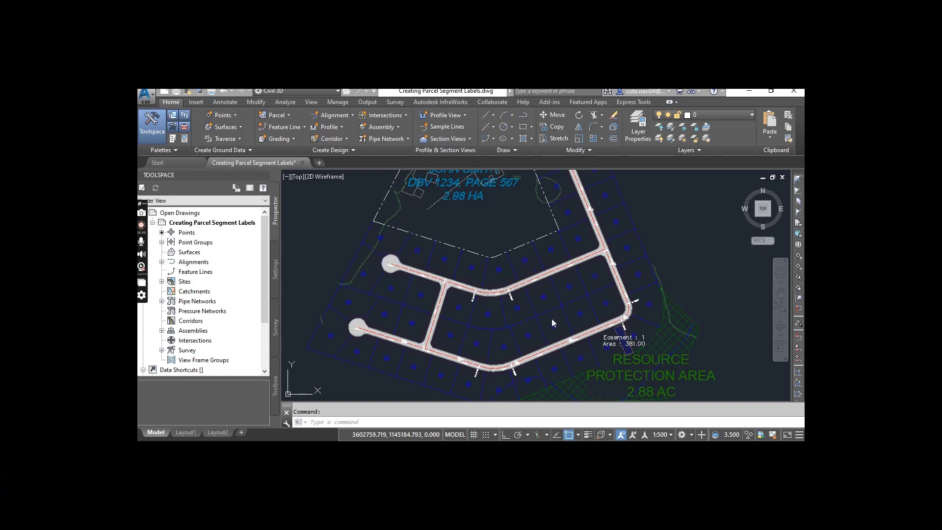
pyautogui.moveTo(547, 317)
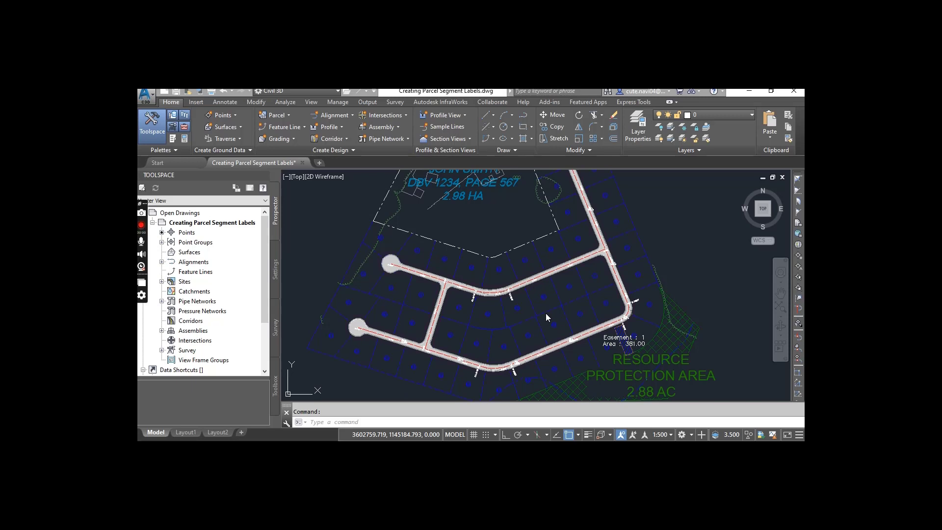
pyautogui.moveTo(508, 250)
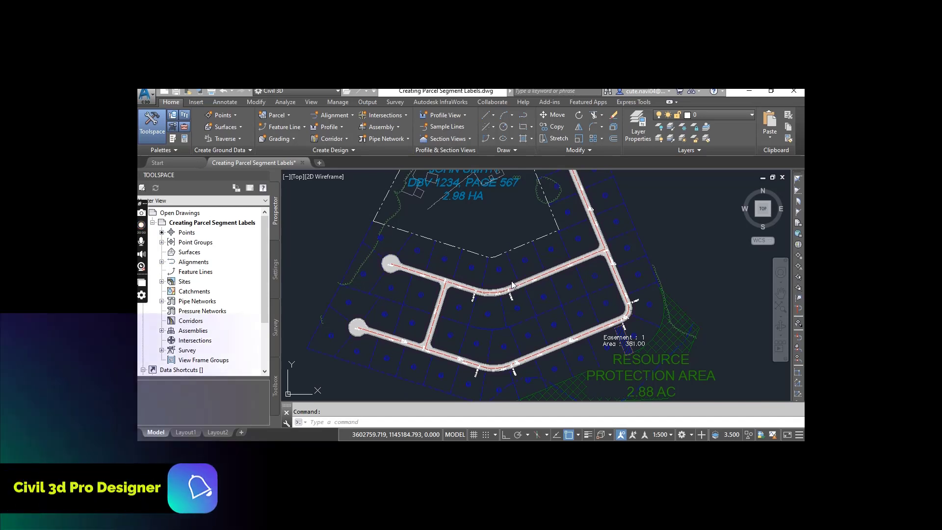
pyautogui.moveTo(527, 265)
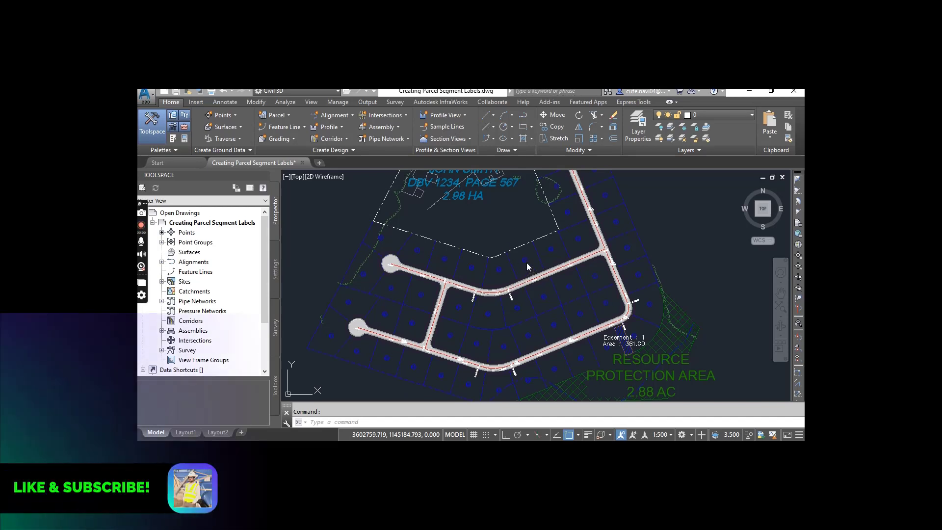
pyautogui.moveTo(469, 288)
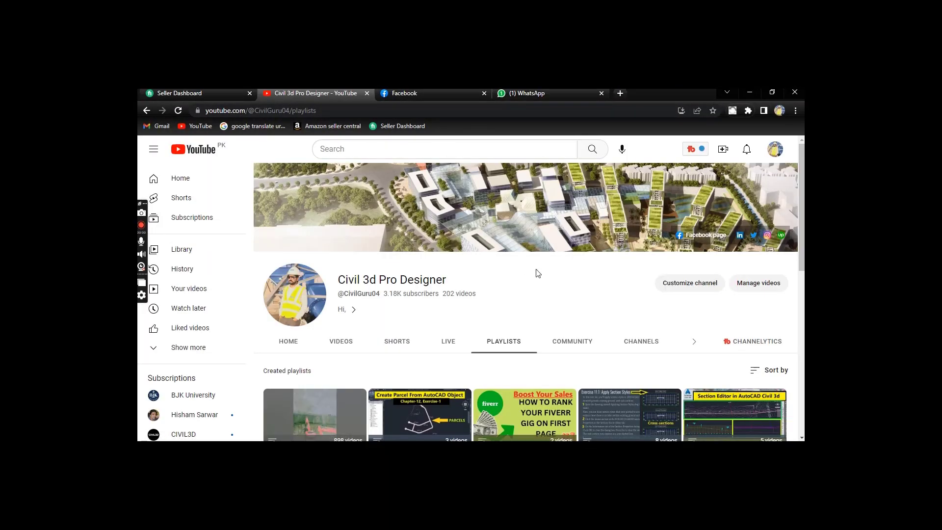
pyautogui.moveTo(510, 292)
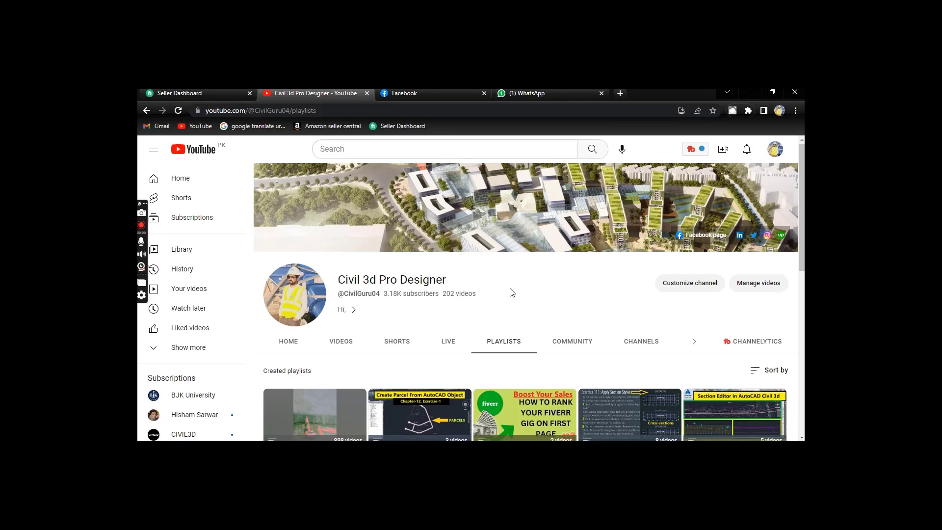
# Step: Switch to the Civil 3d Pro Designer Facebook page and scroll down to its posts
pyautogui.click(404, 94)
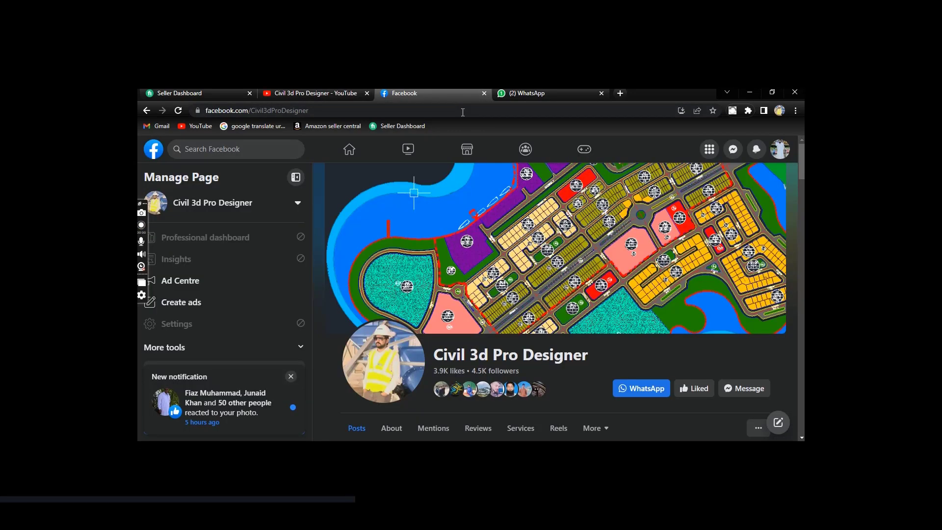
pyautogui.moveTo(469, 330)
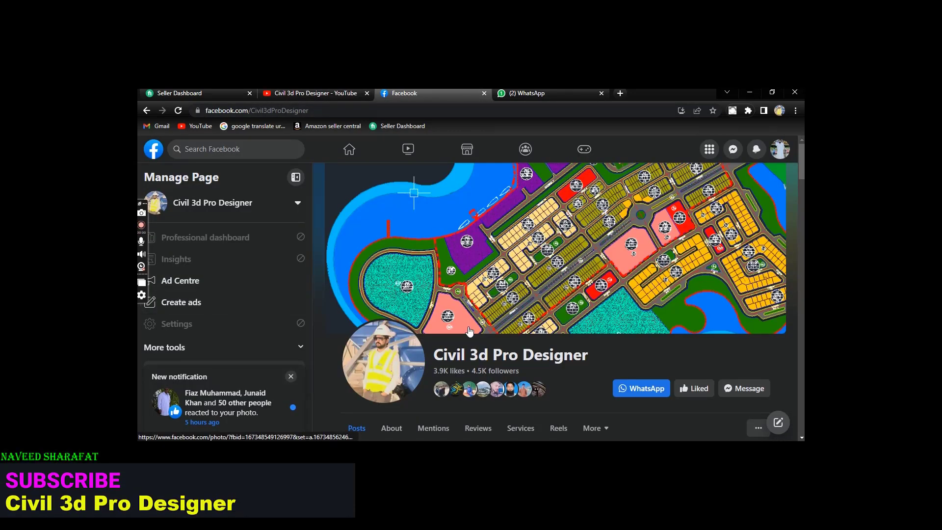
pyautogui.scroll(-3)
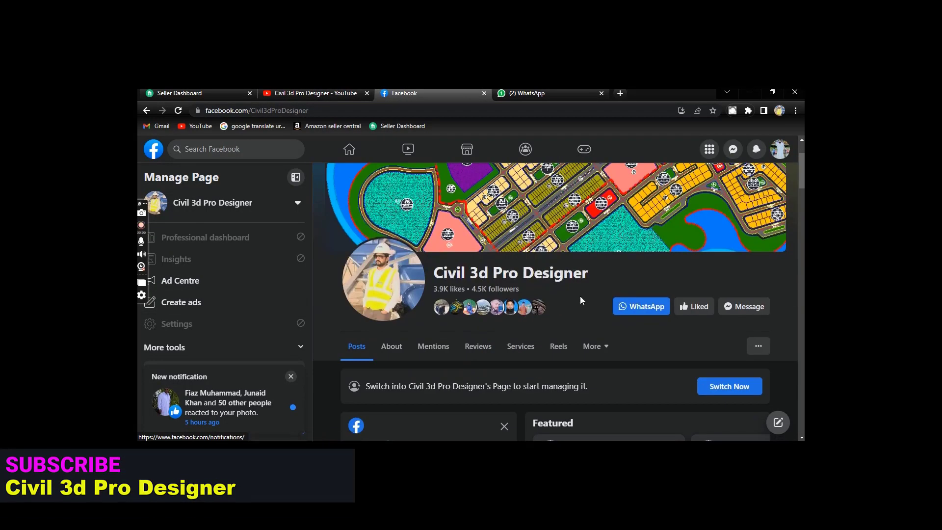
pyautogui.moveTo(507, 308)
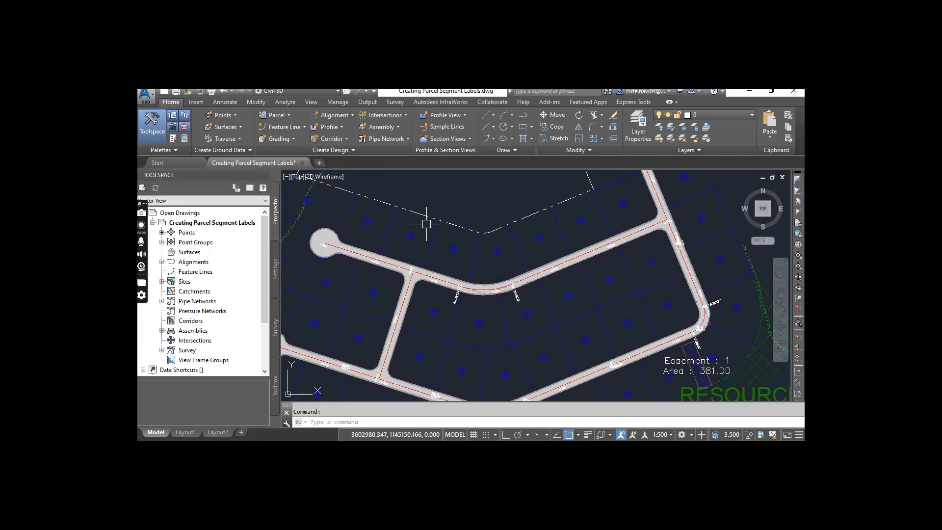
pyautogui.moveTo(510, 302)
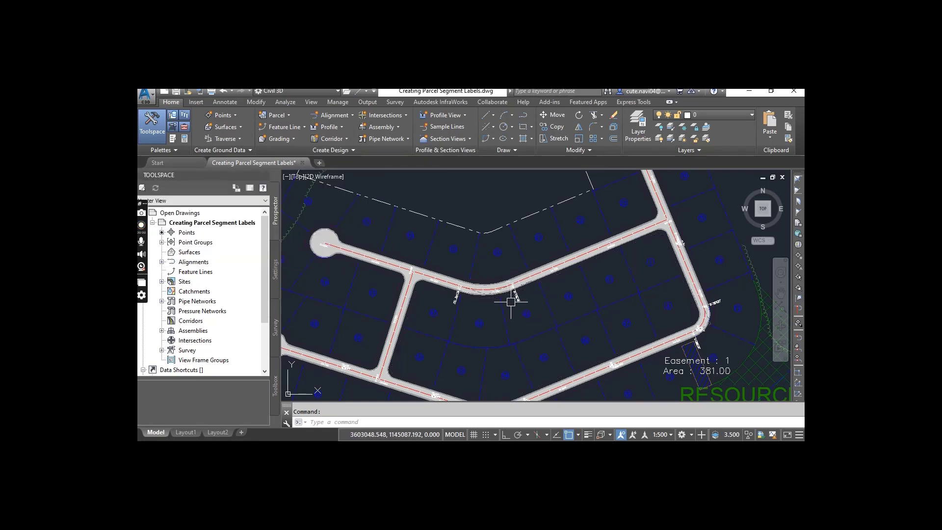
pyautogui.moveTo(496, 333)
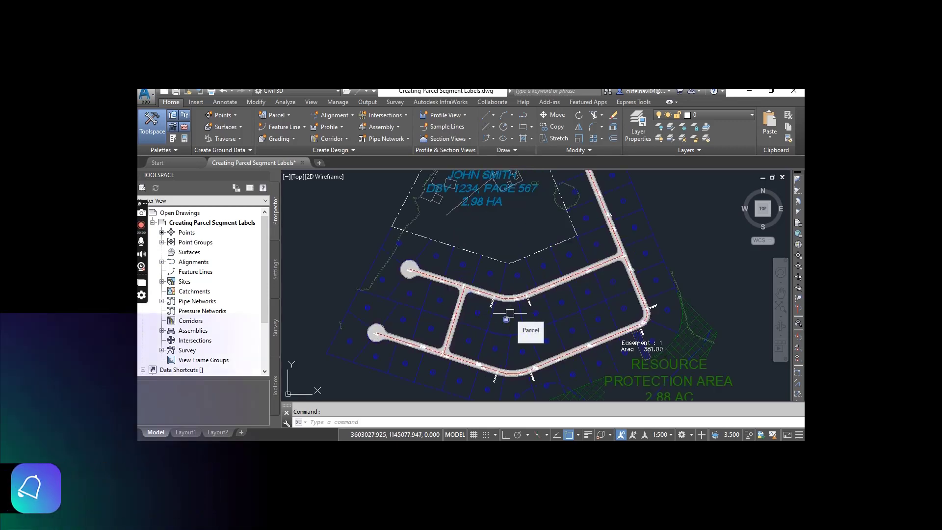
pyautogui.moveTo(534, 247)
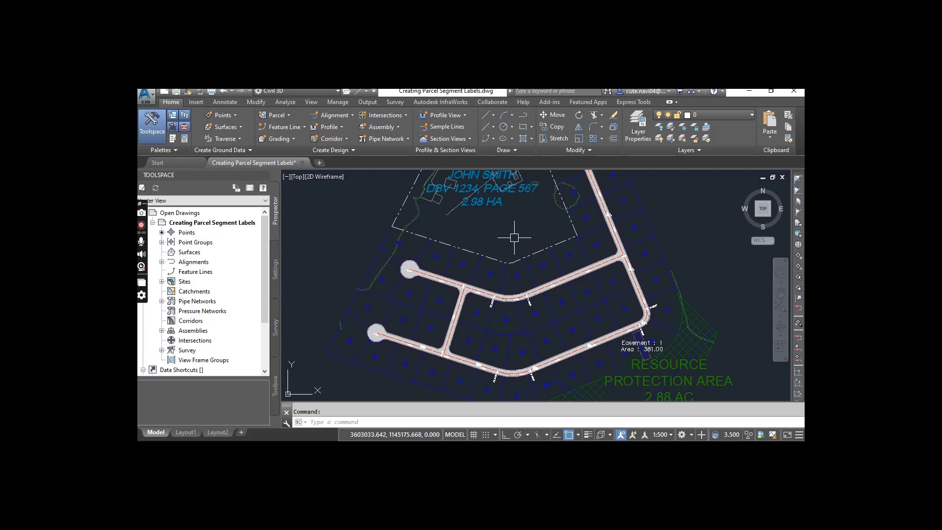
pyautogui.moveTo(510, 276)
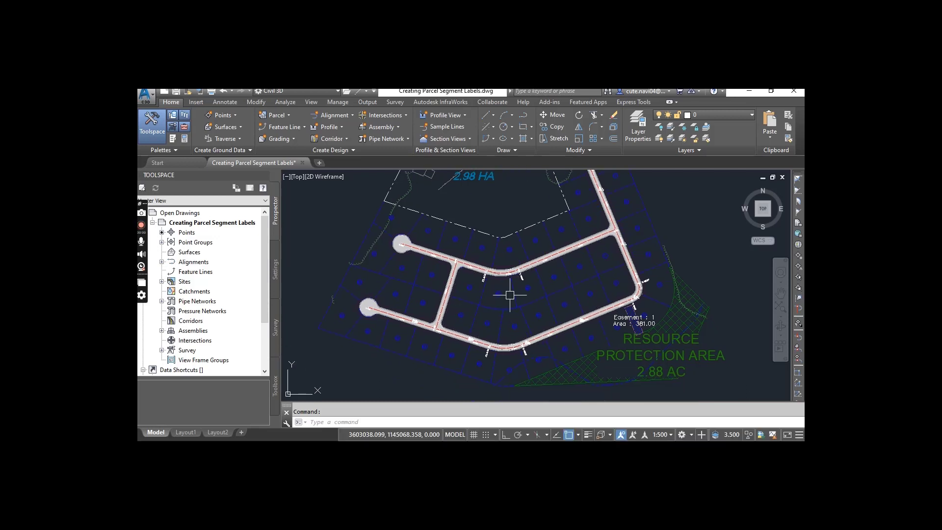
pyautogui.moveTo(537, 280)
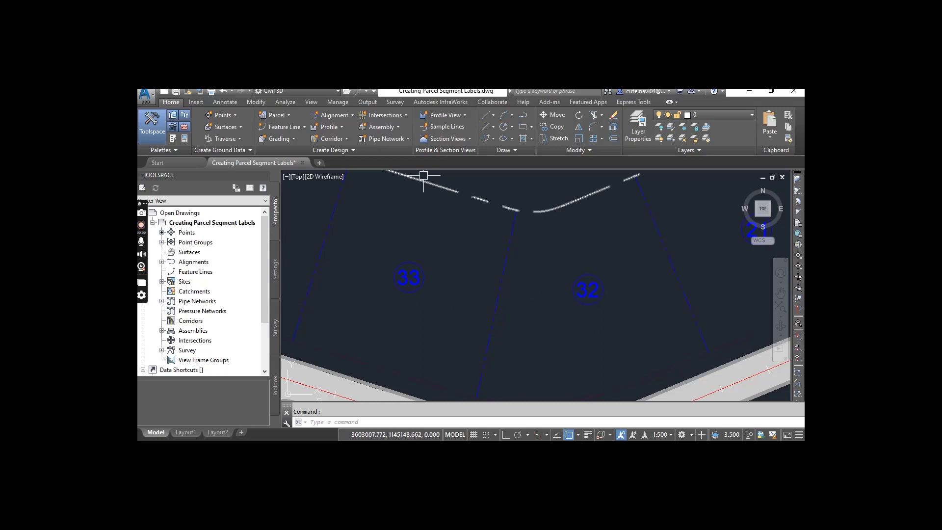
# Step: Start Add Labels from the Annotate ribbon with Feature set to Parcel
pyautogui.click(225, 101)
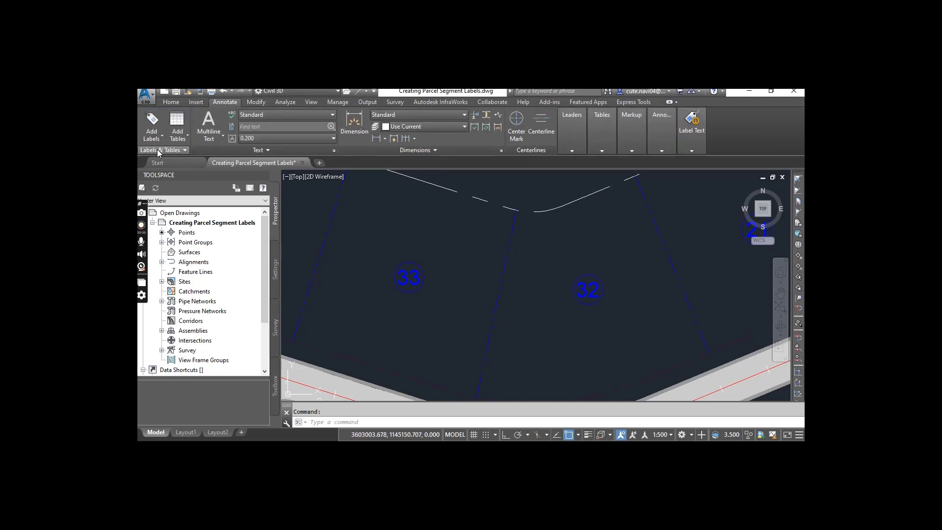
pyautogui.click(151, 127)
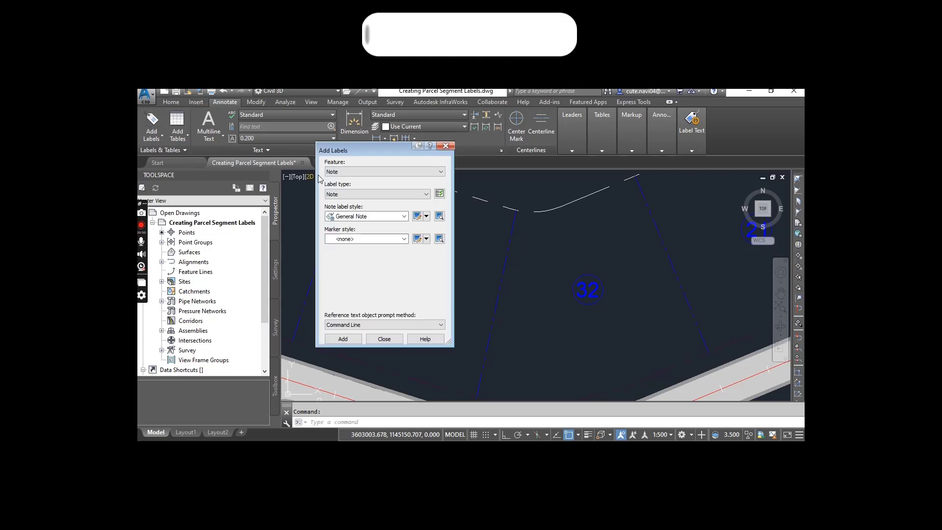
pyautogui.click(440, 172)
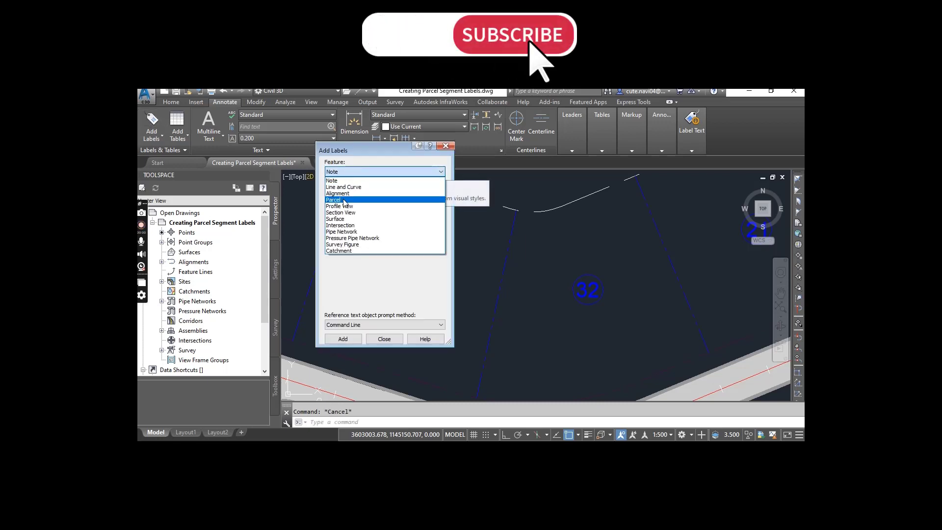
pyautogui.click(332, 199)
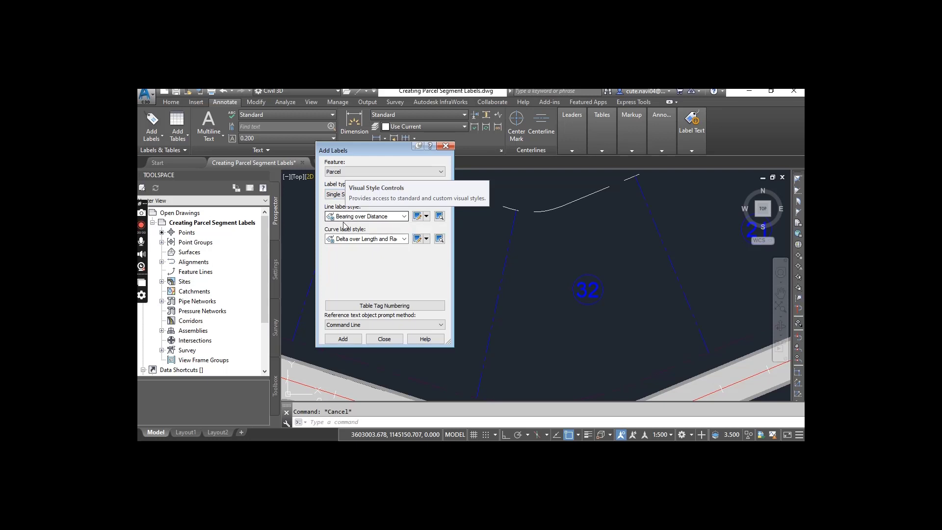
pyautogui.moveTo(385, 223)
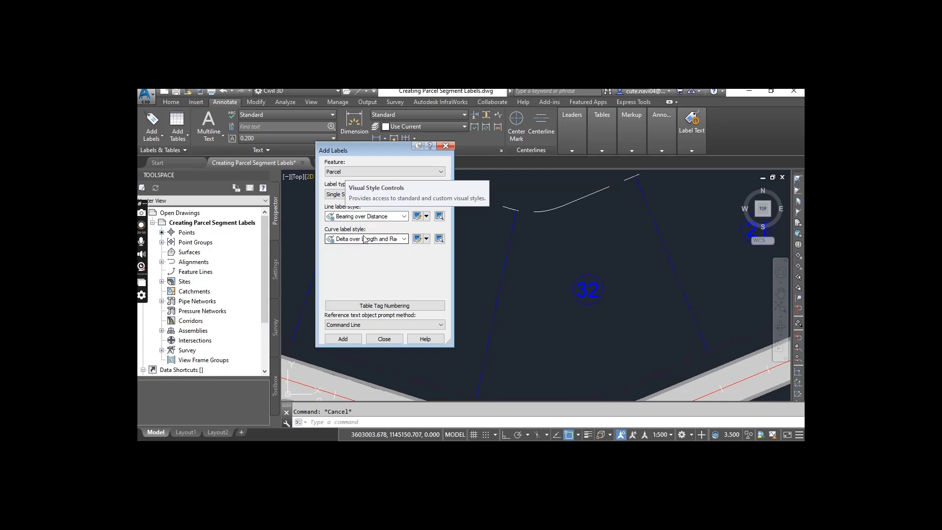
pyautogui.moveTo(408, 258)
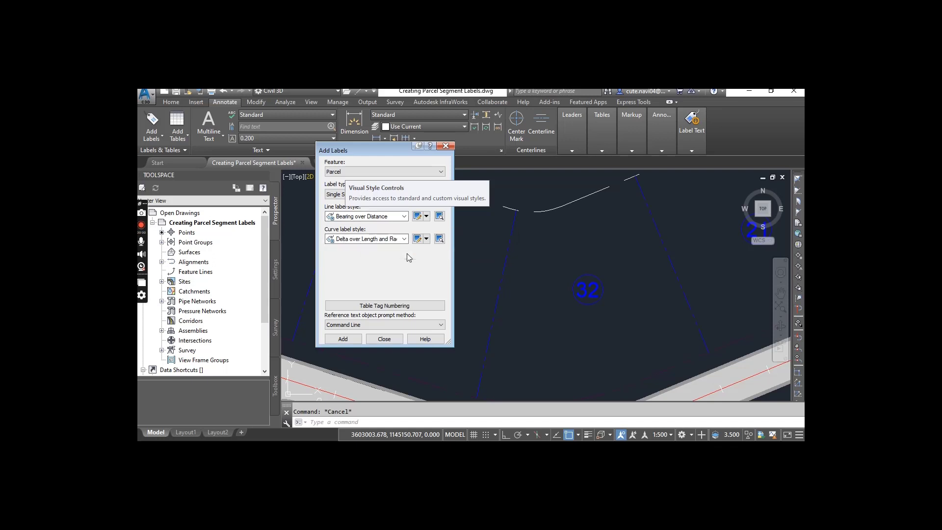
pyautogui.moveTo(405, 274)
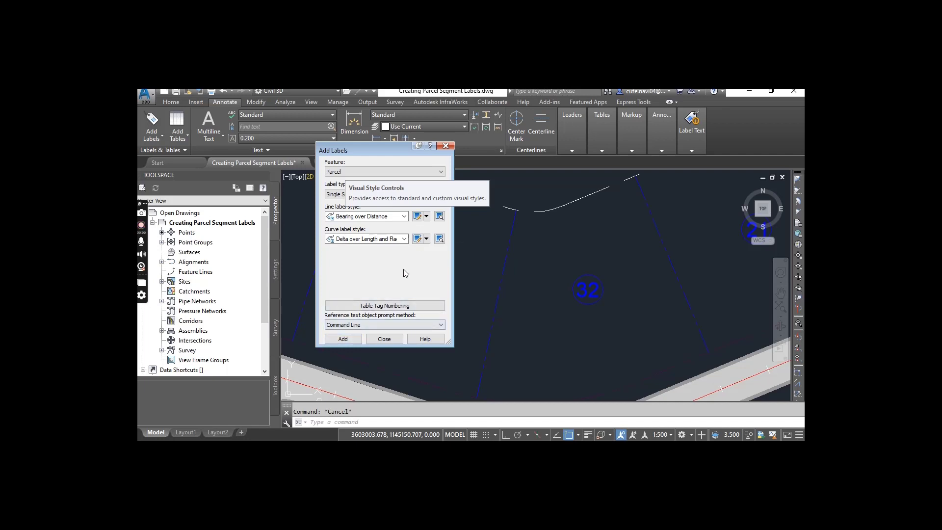
pyautogui.moveTo(342, 338)
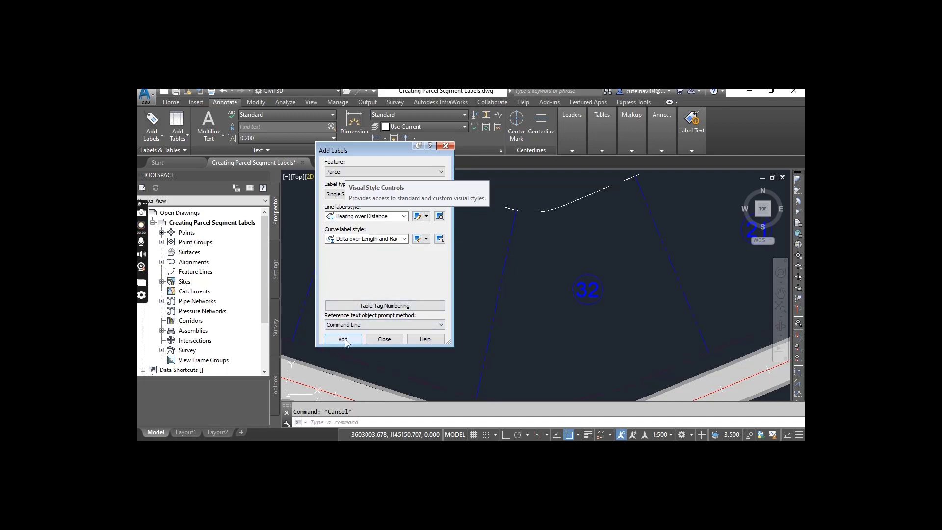
# Step: Add single-segment bearing/distance and curve labels to individual parcel lines and curves
pyautogui.click(343, 338)
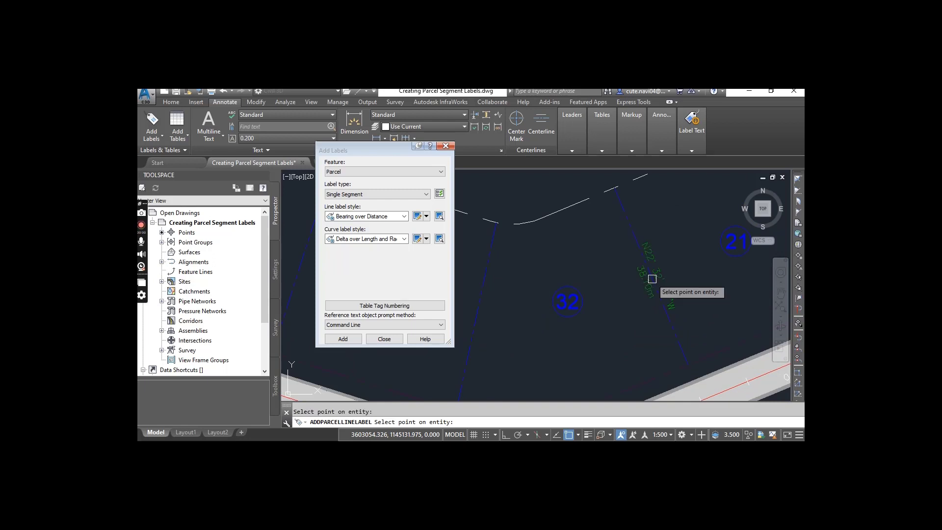
pyautogui.moveTo(671, 299)
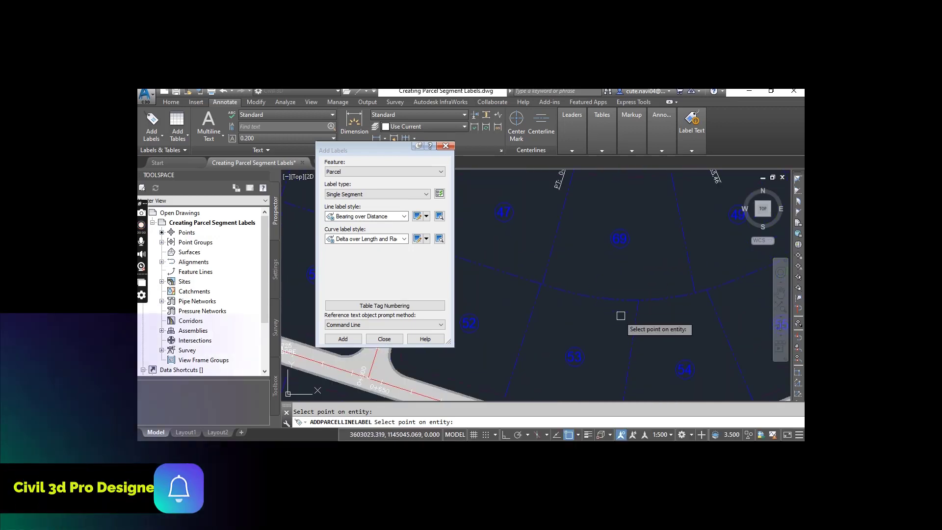
pyautogui.moveTo(614, 300)
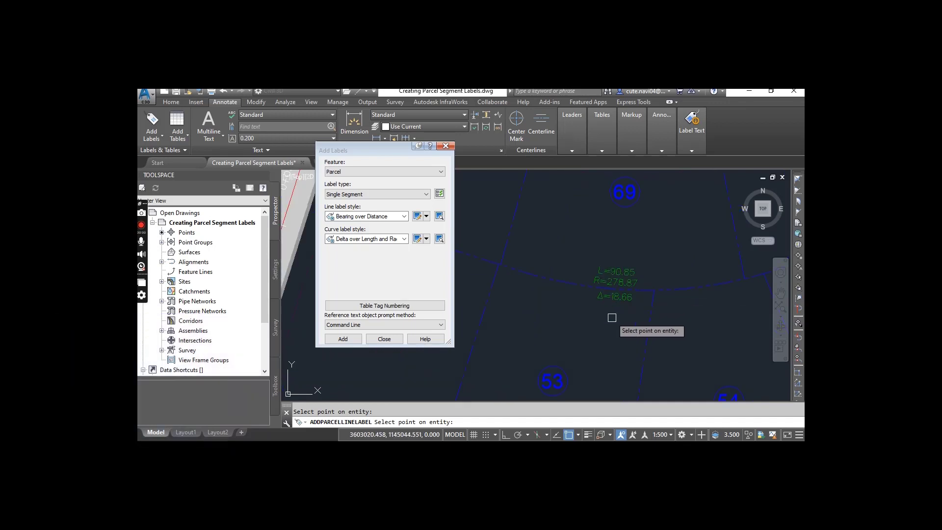
pyautogui.moveTo(581, 322)
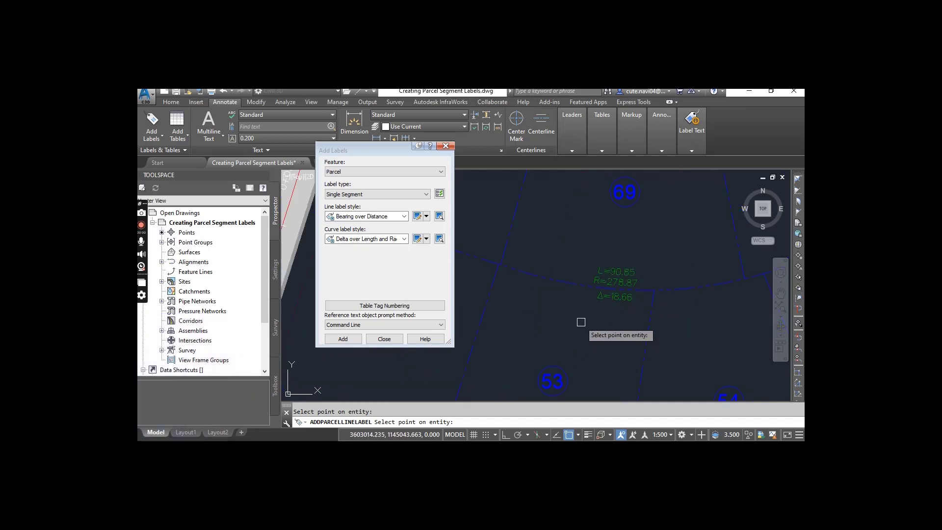
pyautogui.moveTo(615, 285)
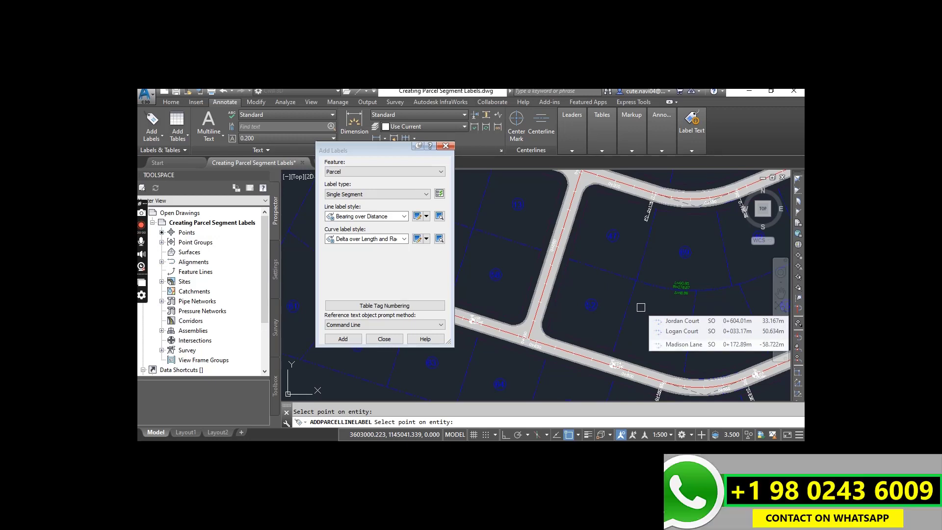
pyautogui.moveTo(528, 229)
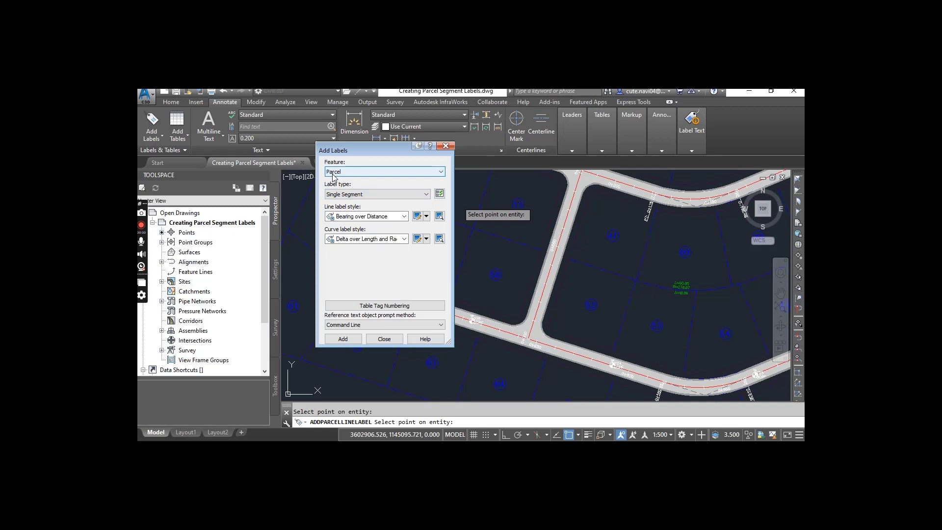
# Step: Change Label type to Multiple Segment and start the whole-parcel labeling command
pyautogui.click(427, 194)
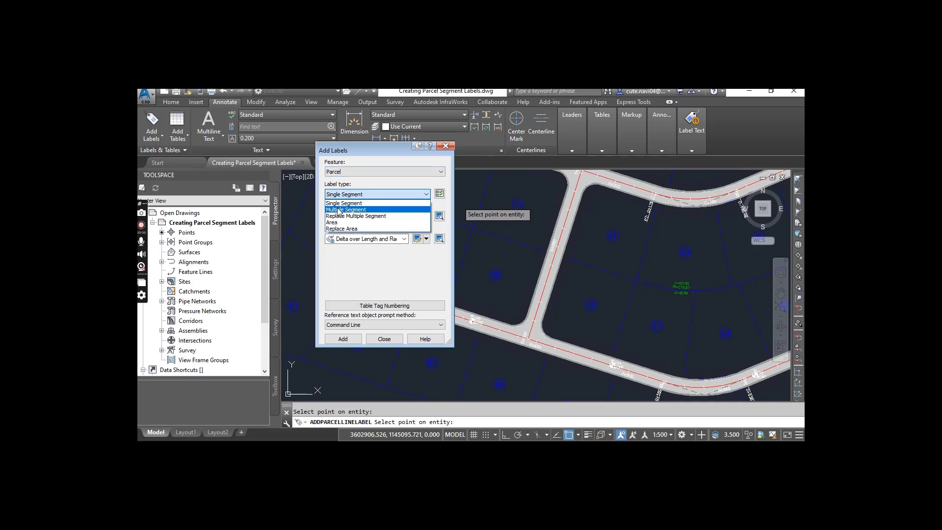
pyautogui.click(345, 209)
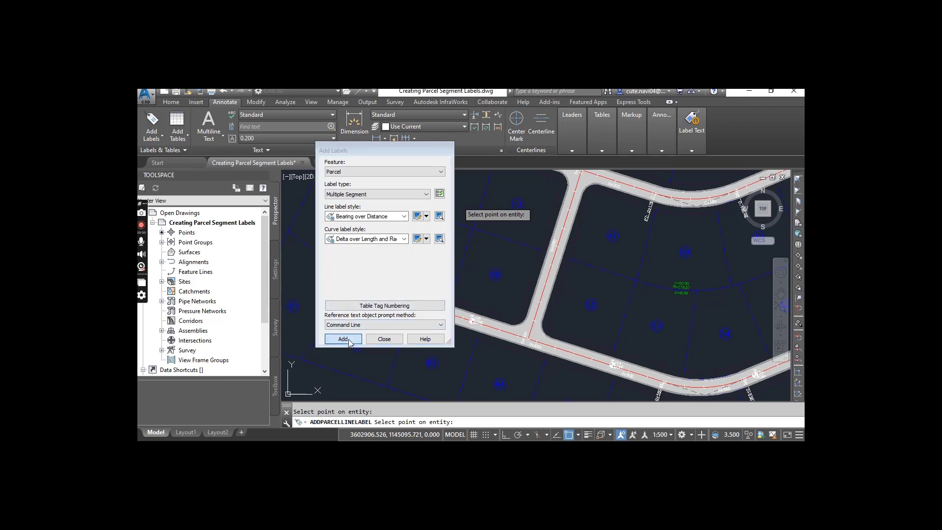
pyautogui.click(343, 339)
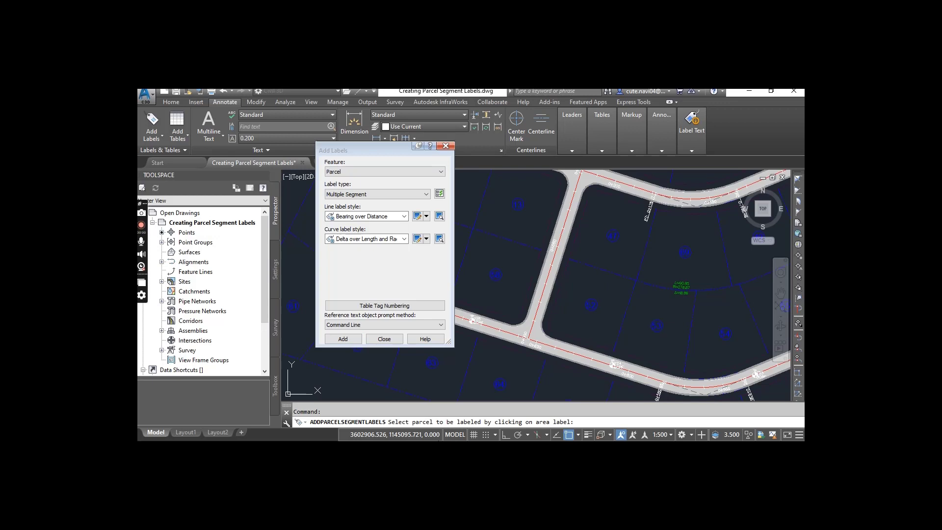
pyautogui.moveTo(588, 348)
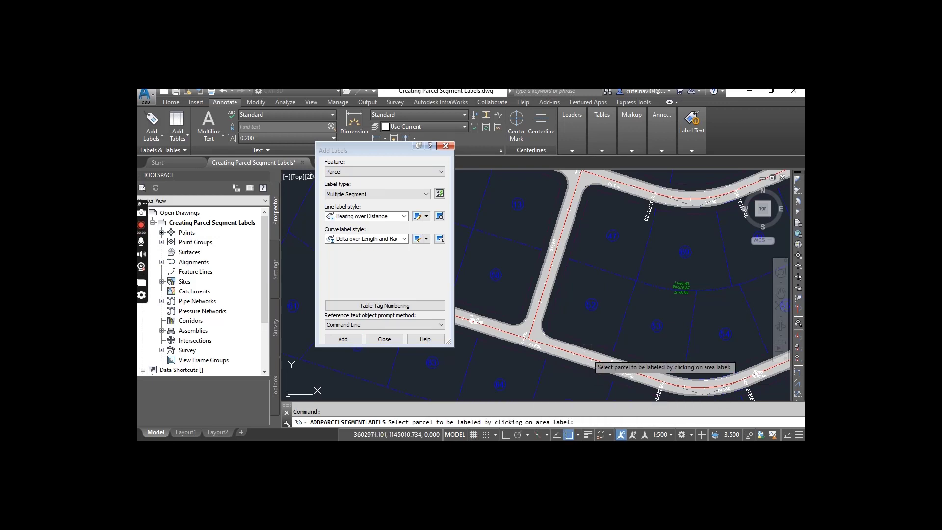
pyautogui.moveTo(611, 319)
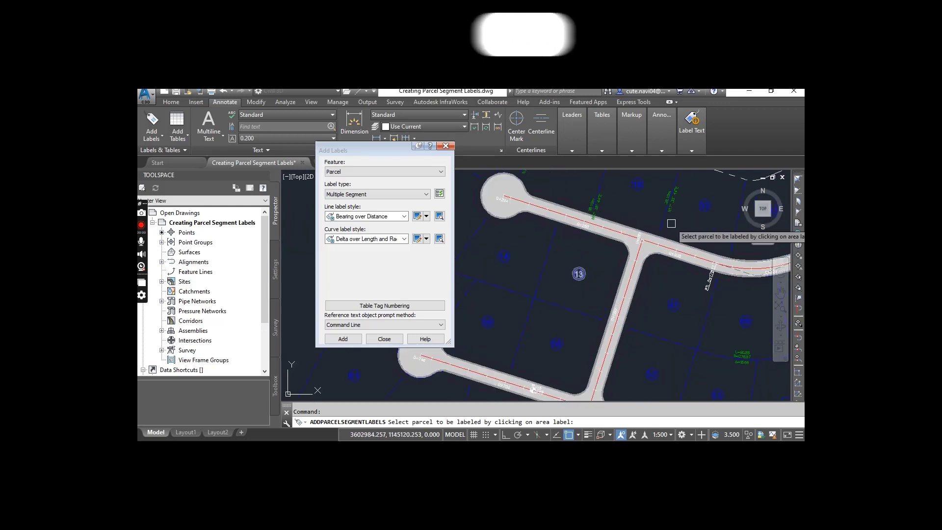
pyautogui.moveTo(578, 274)
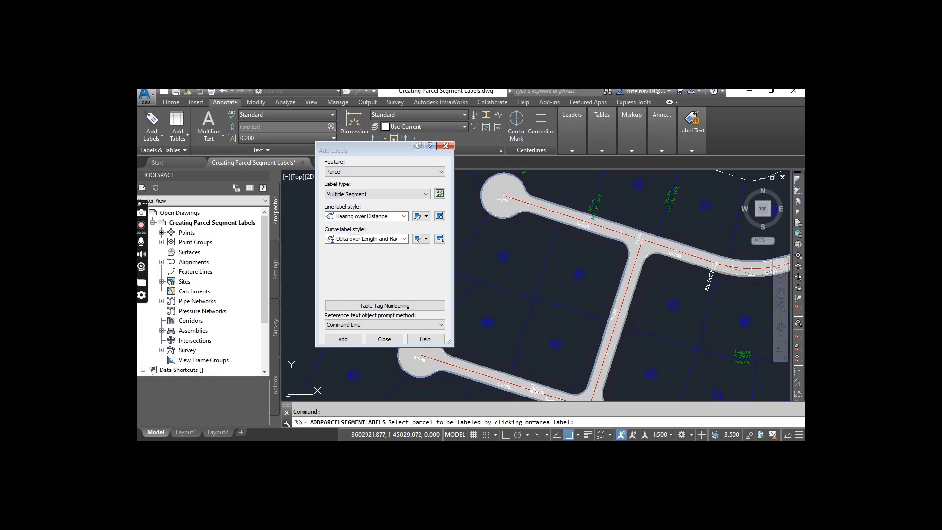
pyautogui.moveTo(619, 290)
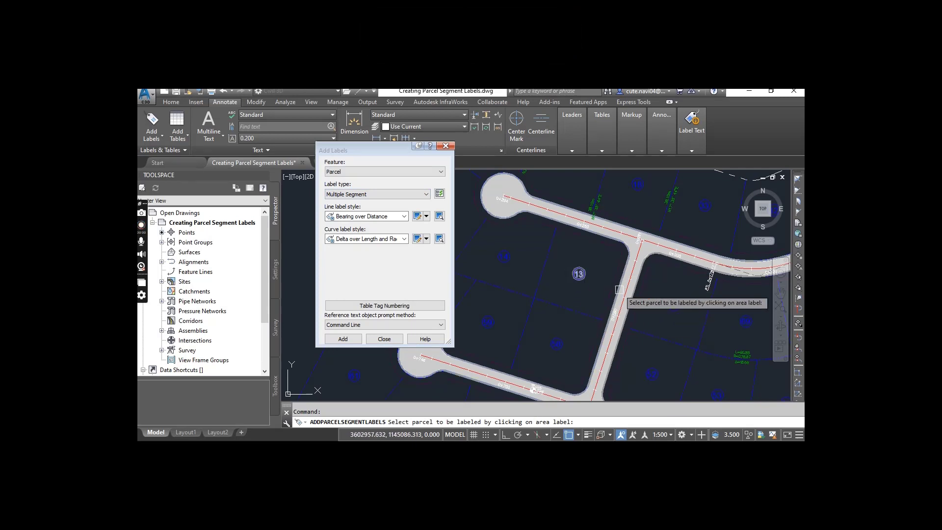
pyautogui.moveTo(579, 274)
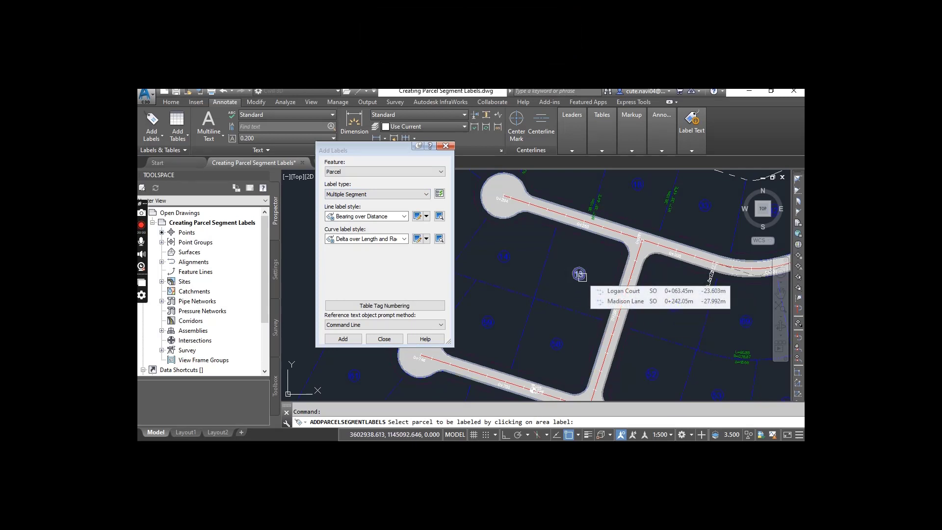
pyautogui.moveTo(582, 283)
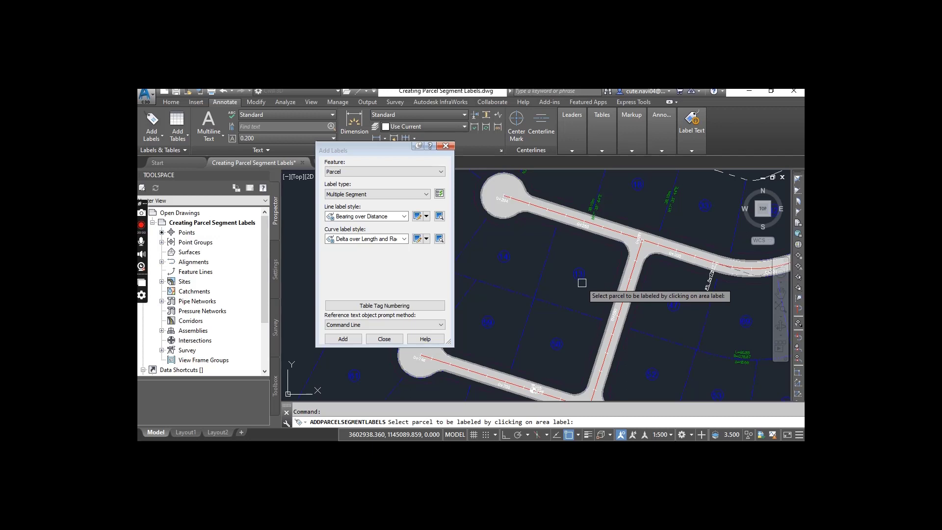
# Step: Label all boundary segments of parcel 13 in Clockwise order via its area label
pyautogui.click(581, 283)
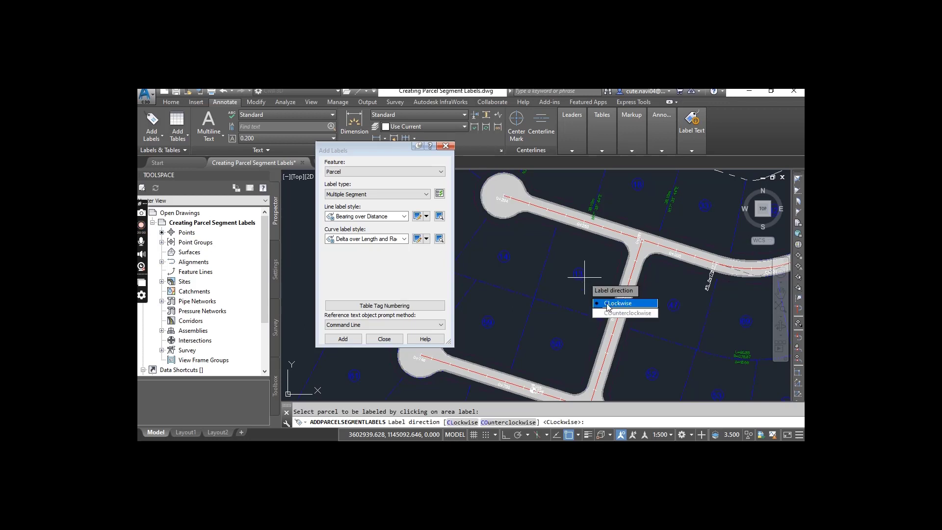
pyautogui.click(618, 303)
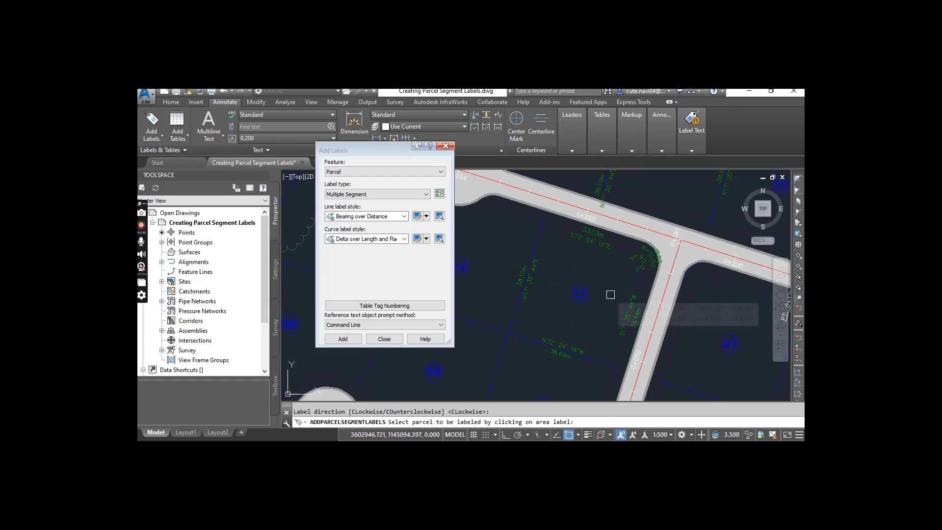
pyautogui.moveTo(568, 319)
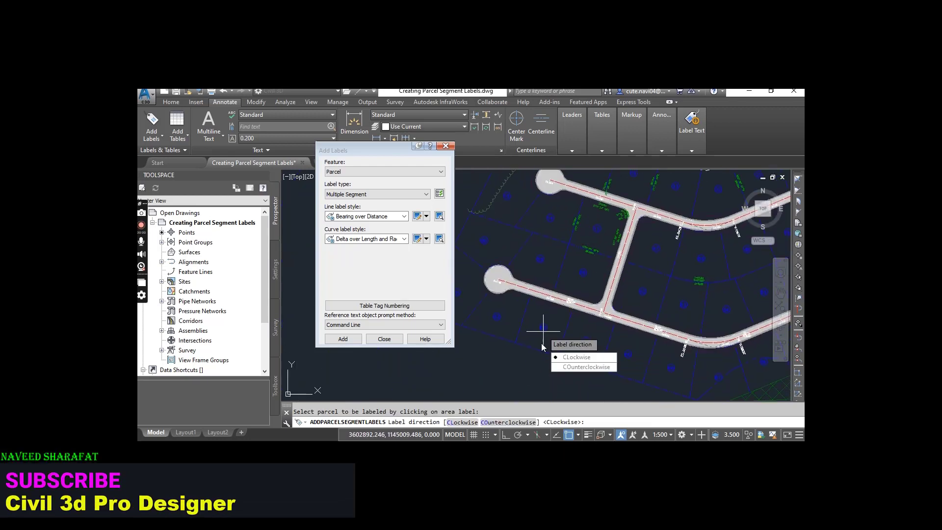
# Step: Label two more parcels, including the easement, clockwise and close the Add Labels dialog
pyautogui.click(576, 357)
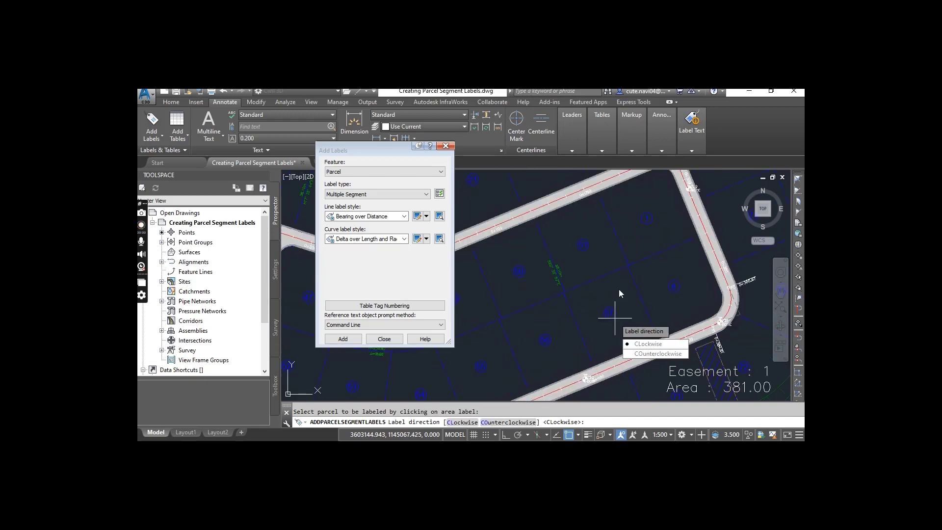
pyautogui.click(648, 343)
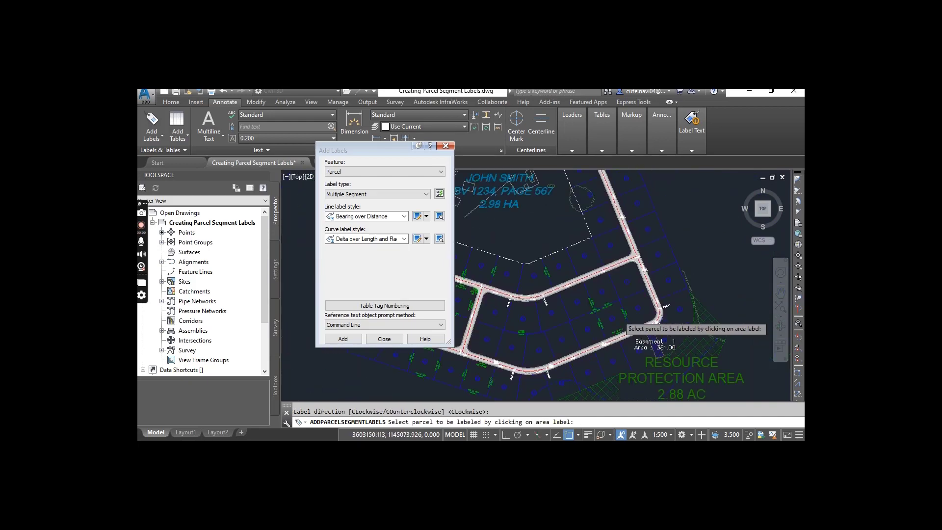
pyautogui.click(384, 338)
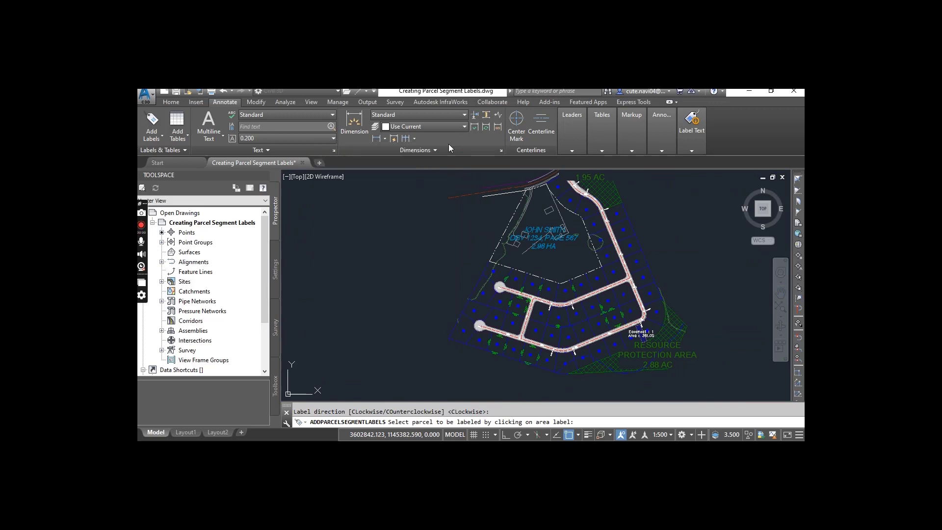
pyautogui.moveTo(449, 342)
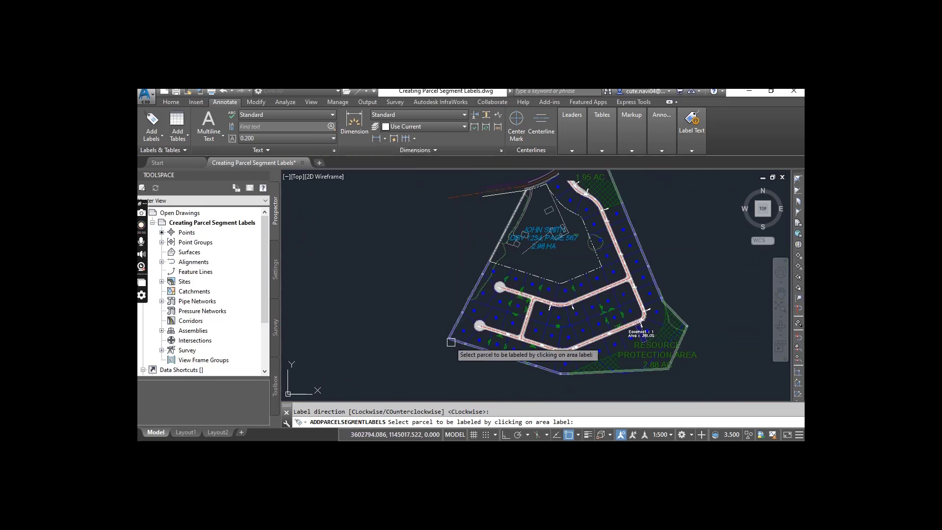
pyautogui.moveTo(452, 320)
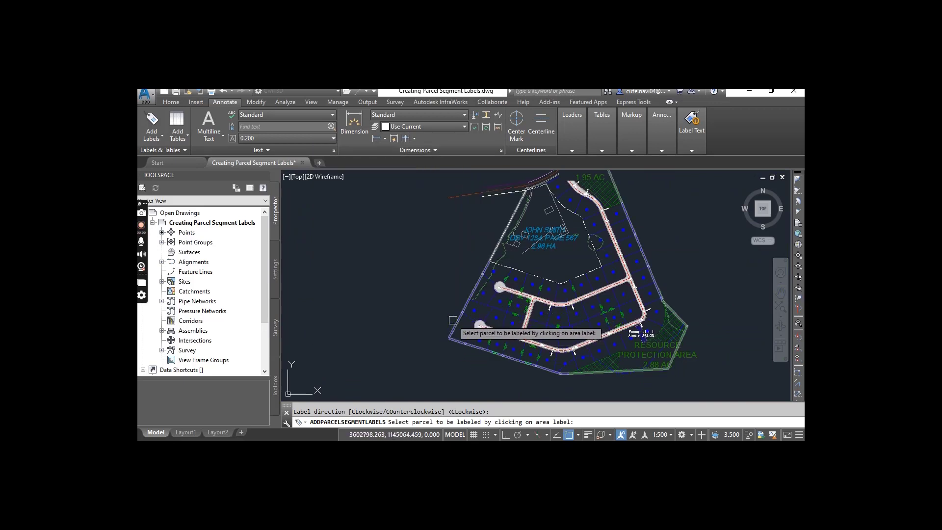
pyautogui.moveTo(434, 325)
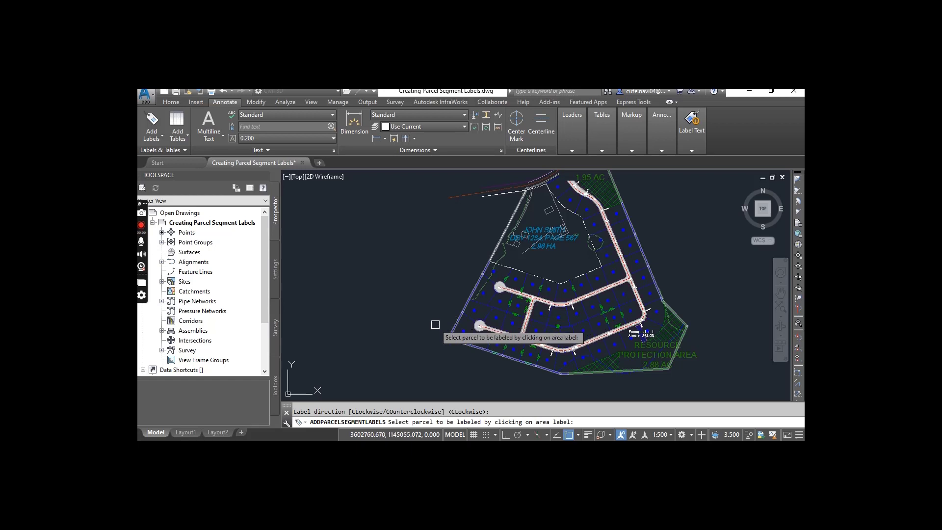
# Step: Zoom out to review the labeled subdivision plan
pyautogui.scroll(3)
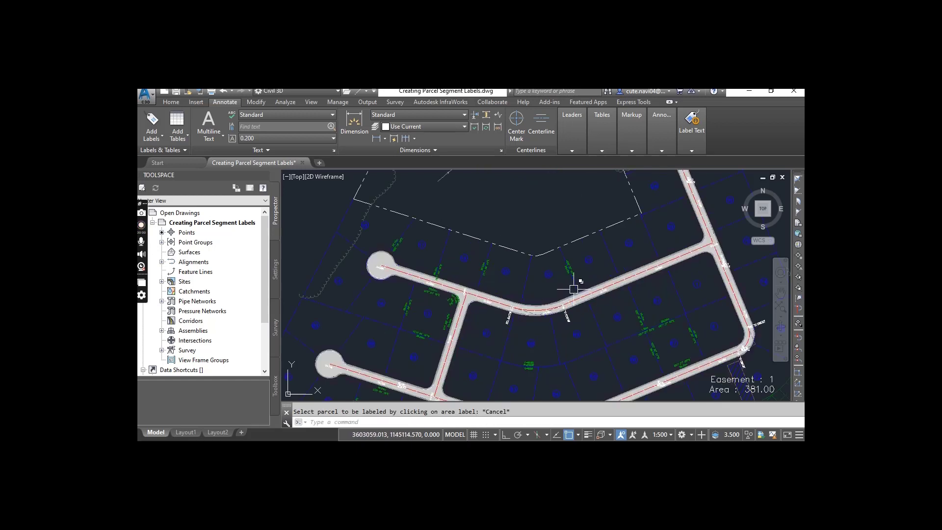
pyautogui.moveTo(571, 283)
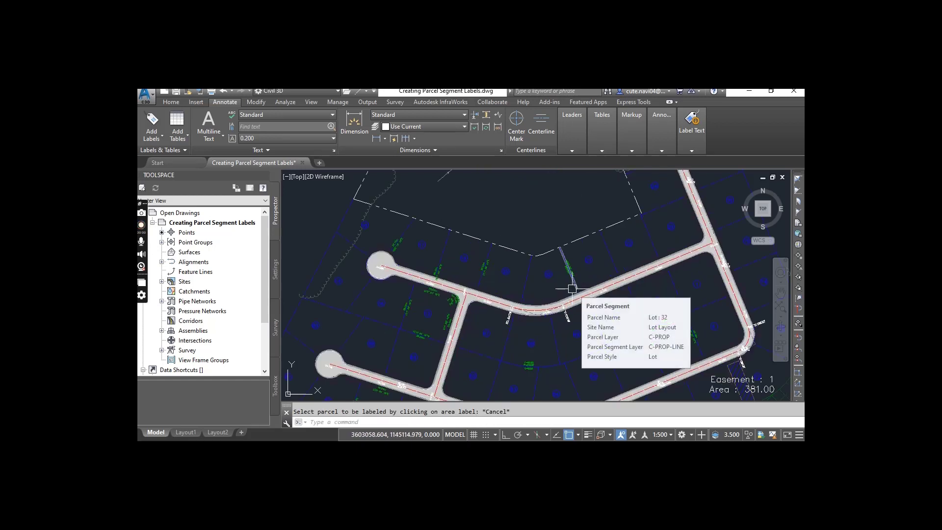
pyautogui.moveTo(561, 288)
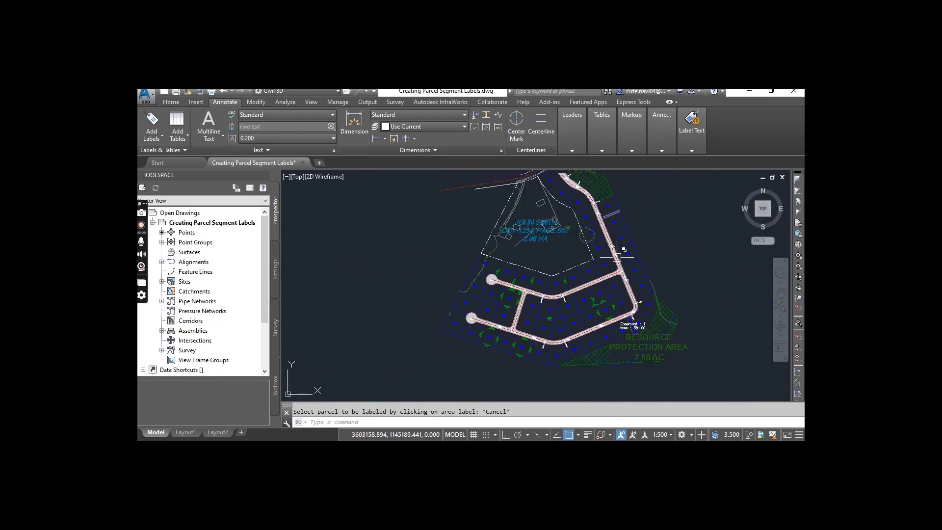
pyautogui.moveTo(492, 323)
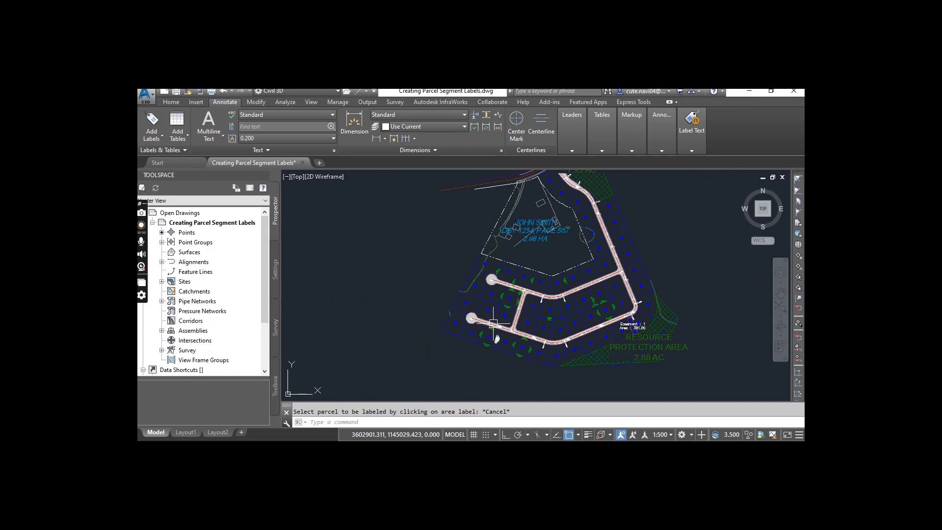
pyautogui.moveTo(447, 274)
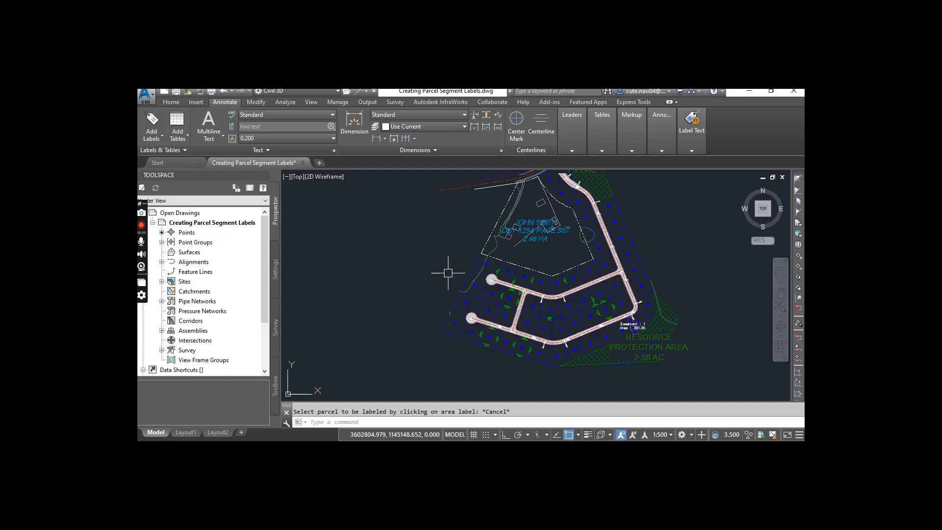
pyautogui.moveTo(450, 284)
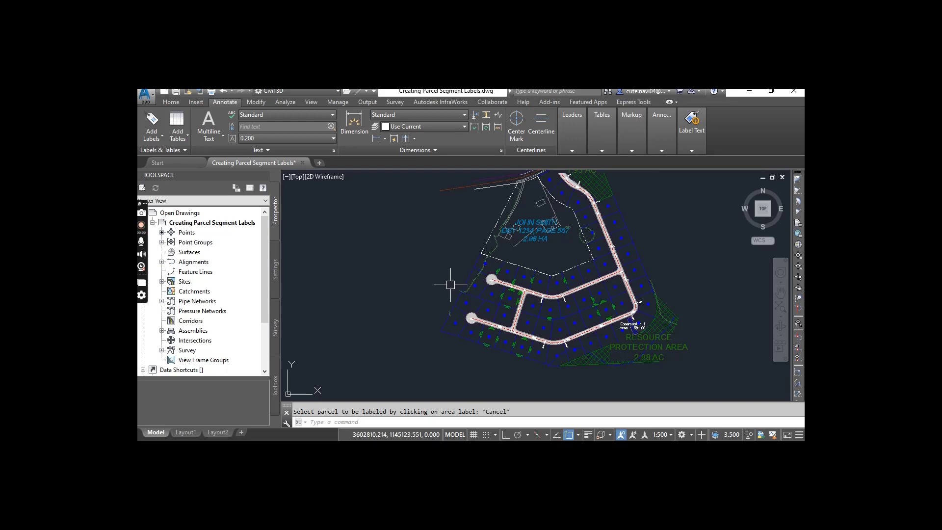